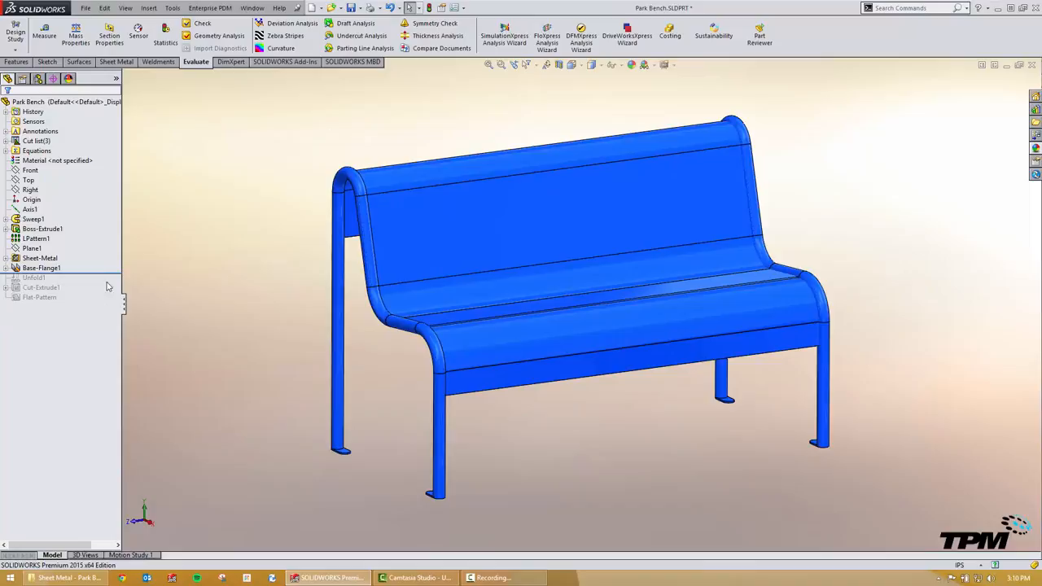
pyautogui.moveTo(94, 280)
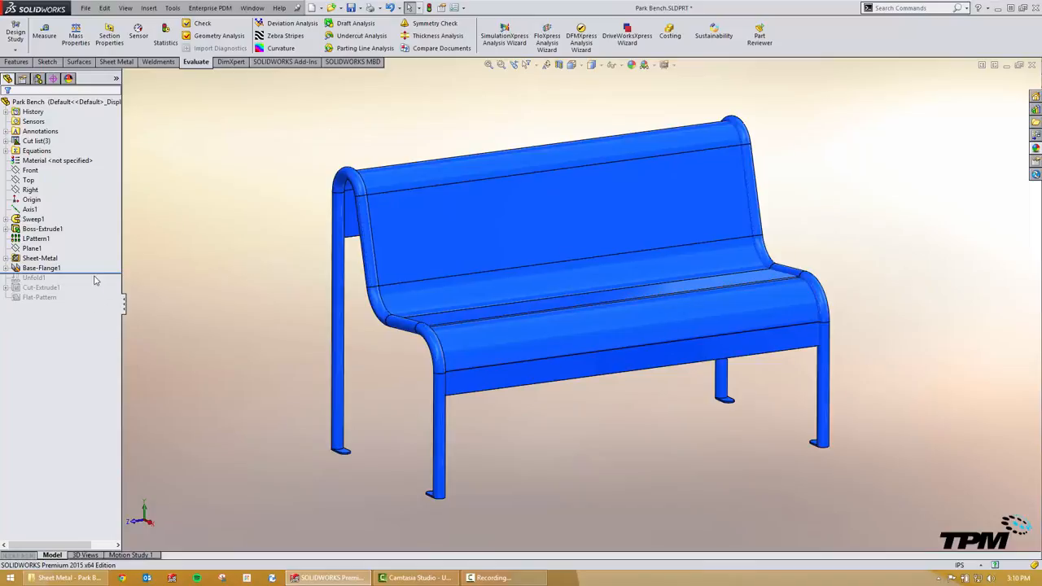
# - Roll the bench history forward past Unfold1 so the seat and back lie flat
pyautogui.click(32, 277)
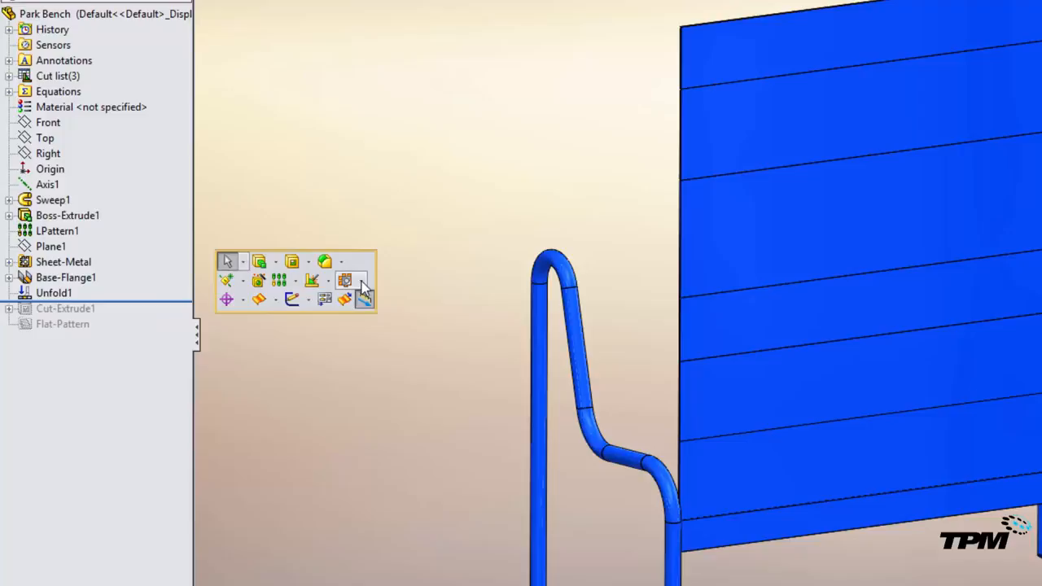
# - Roll forward to include Cut-Extrude1 and reach the pattern type list
pyautogui.click(345, 279)
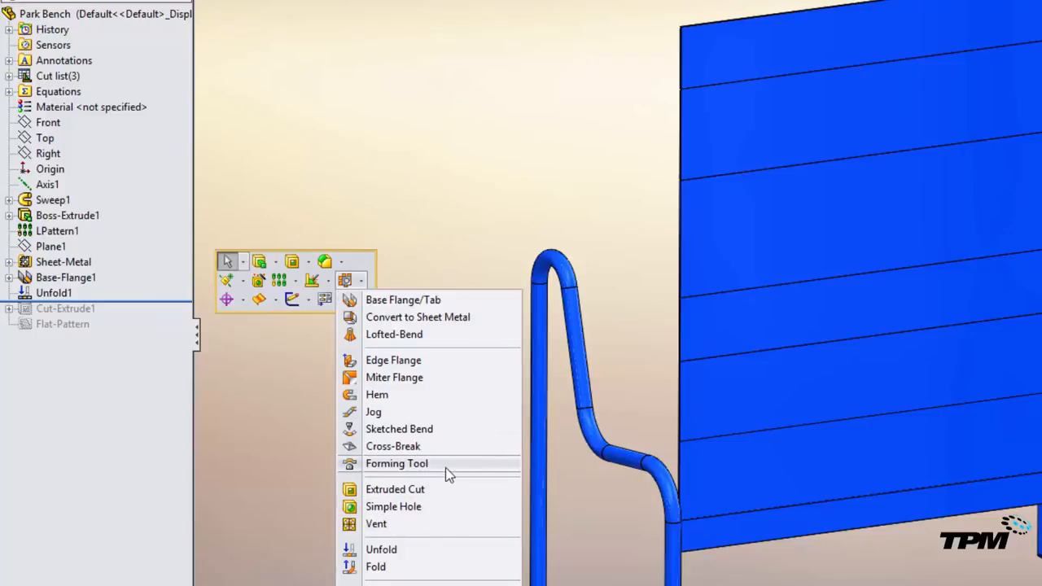
pyautogui.moveTo(443, 495)
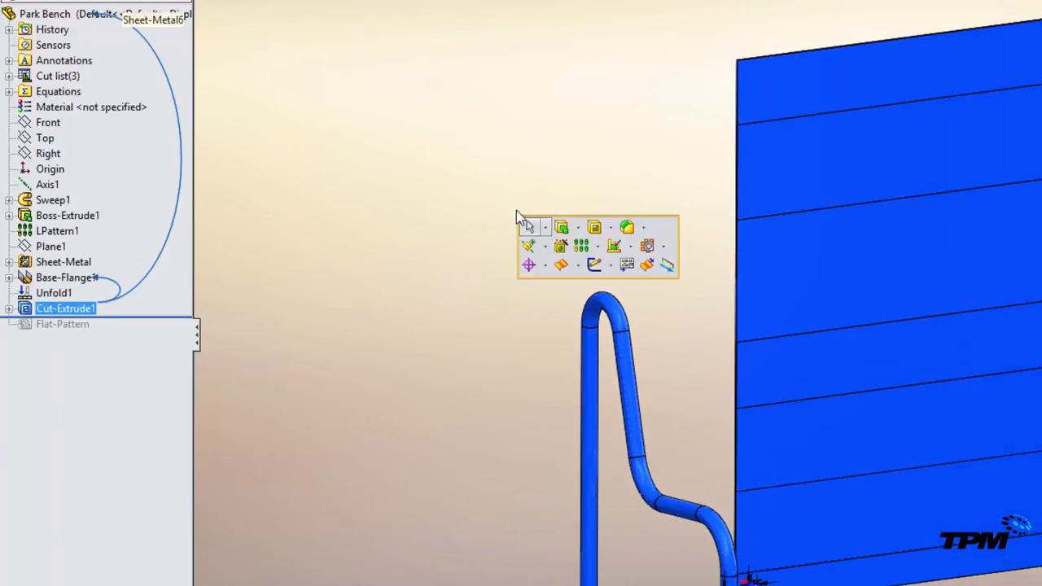
pyautogui.moveTo(597, 263)
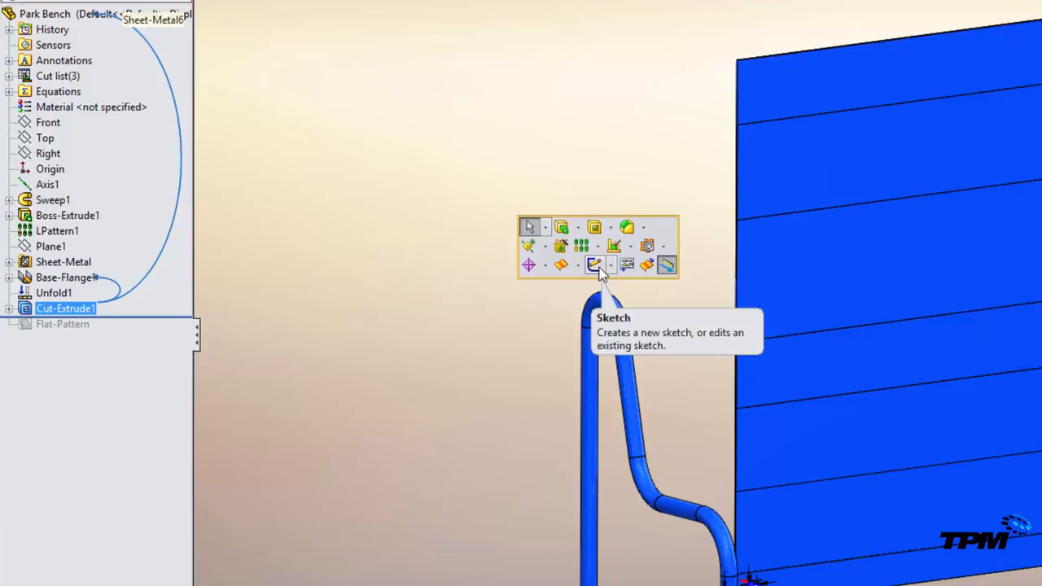
pyautogui.moveTo(581, 247)
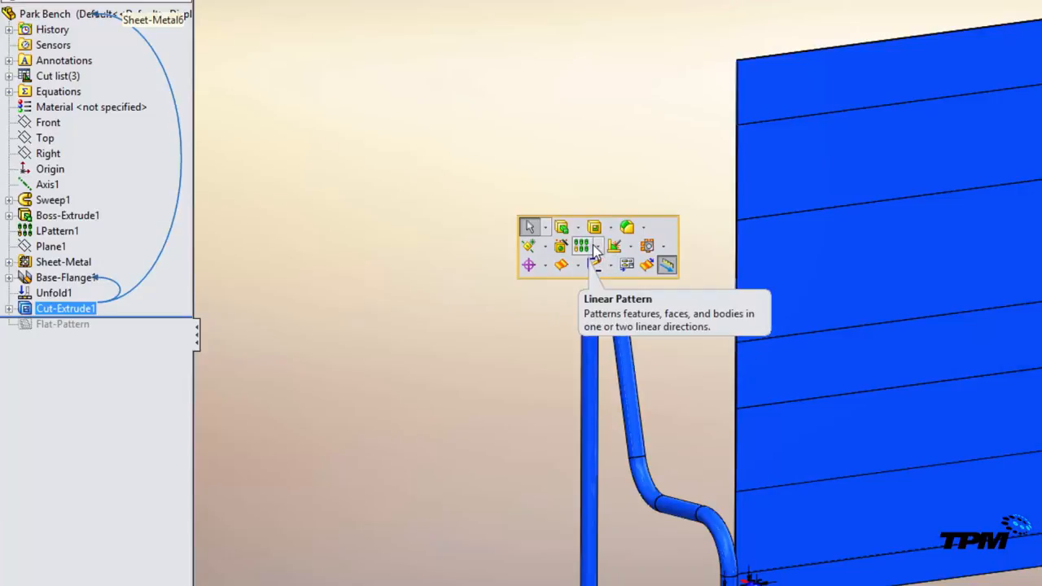
pyautogui.click(600, 245)
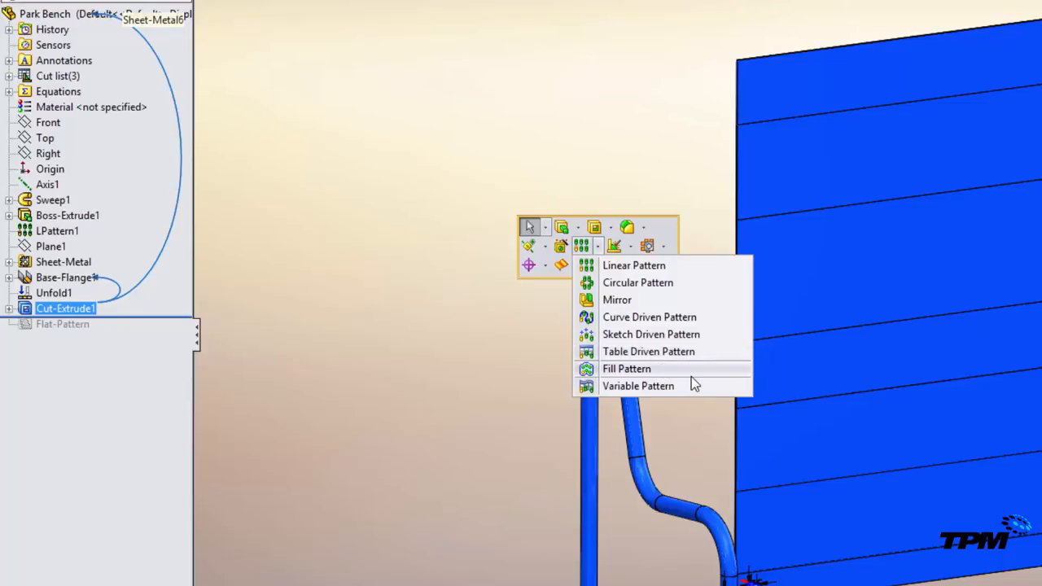
pyautogui.moveTo(642, 382)
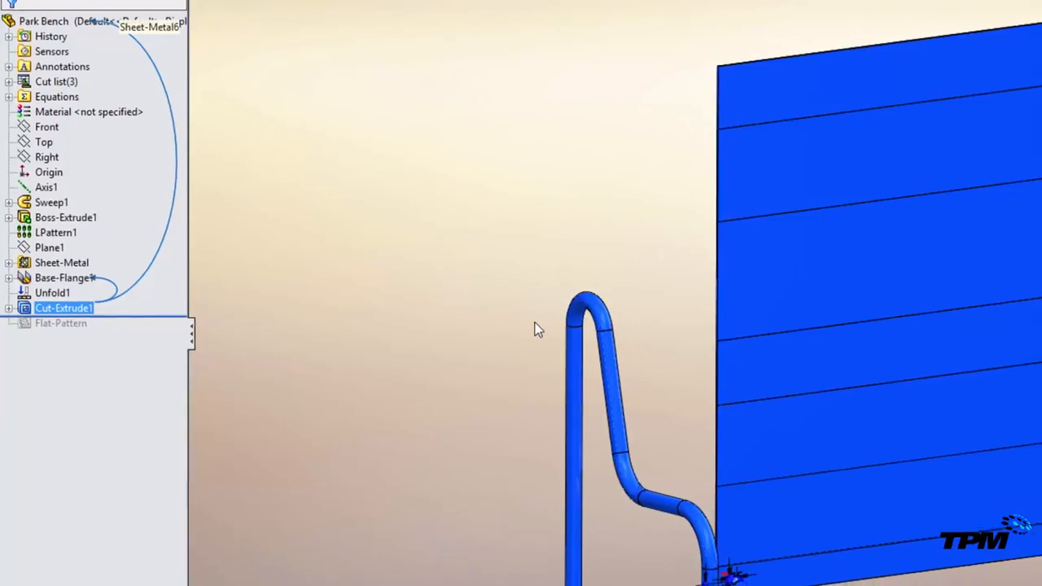
# - Begin a Fill Pattern of the slot cut with a seat face as the fill boundary
pyautogui.click(59, 309)
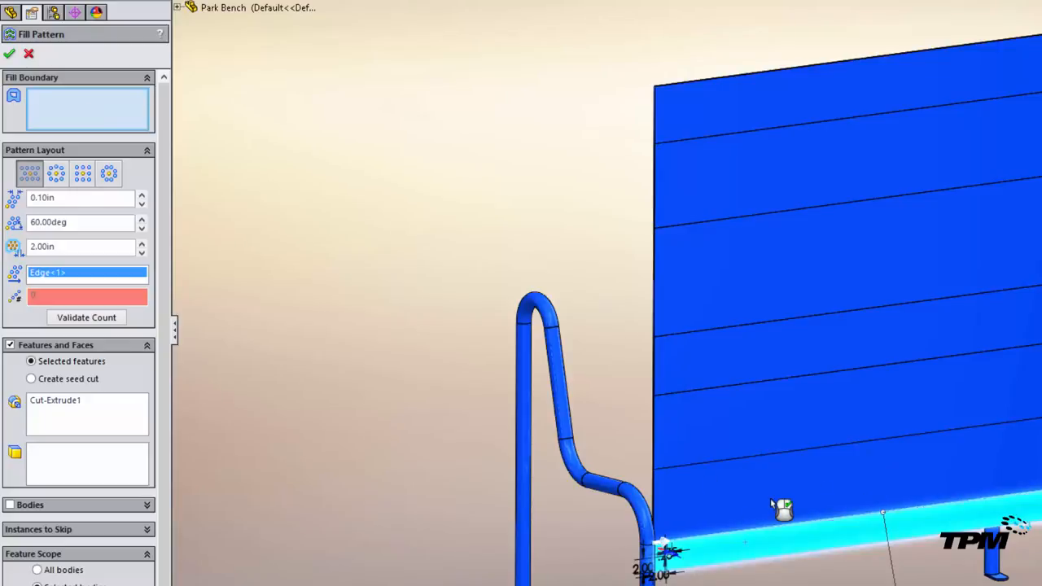
pyautogui.click(781, 508)
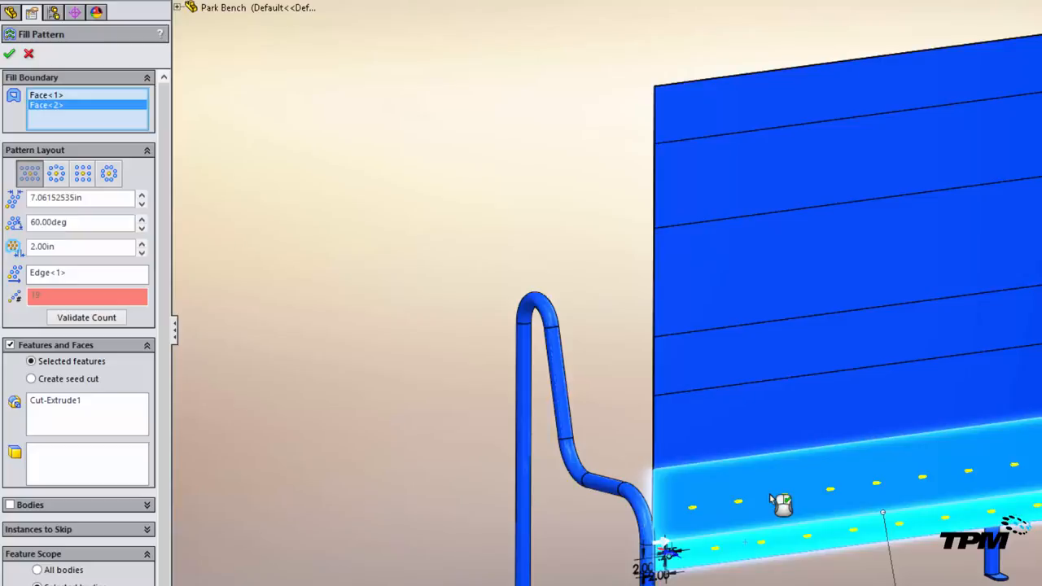
pyautogui.moveTo(869, 528)
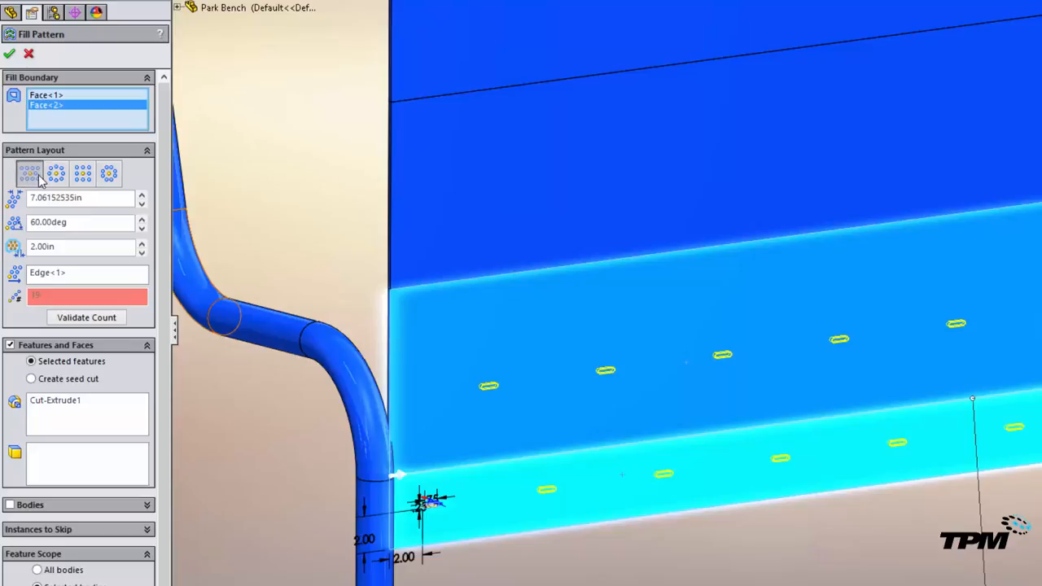
pyautogui.moveTo(55, 176)
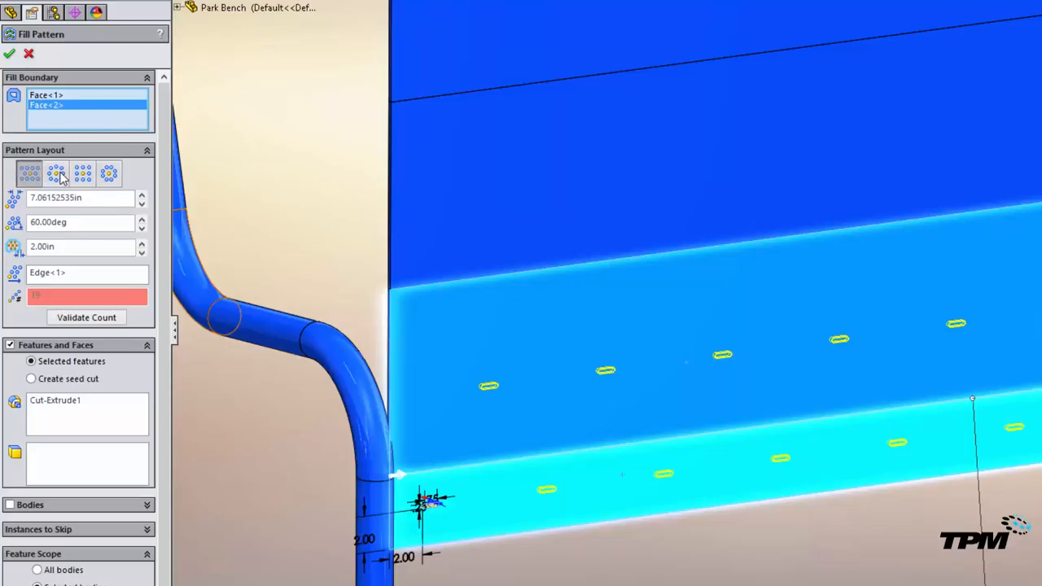
# - Set the perforation fill to 2.00in spacing at a 60deg stagger angle
pyautogui.click(55, 173)
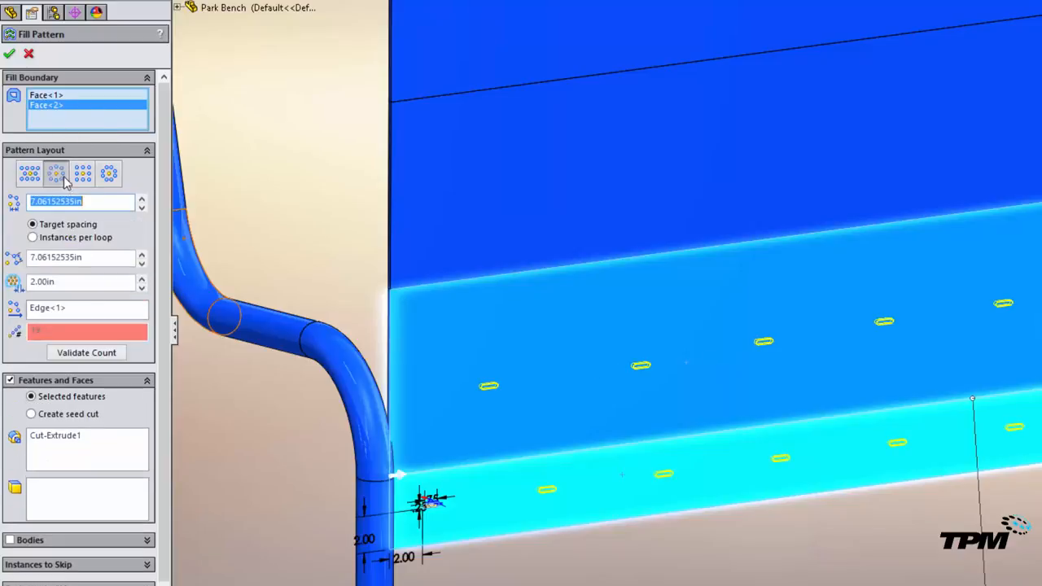
pyautogui.moveTo(55, 173)
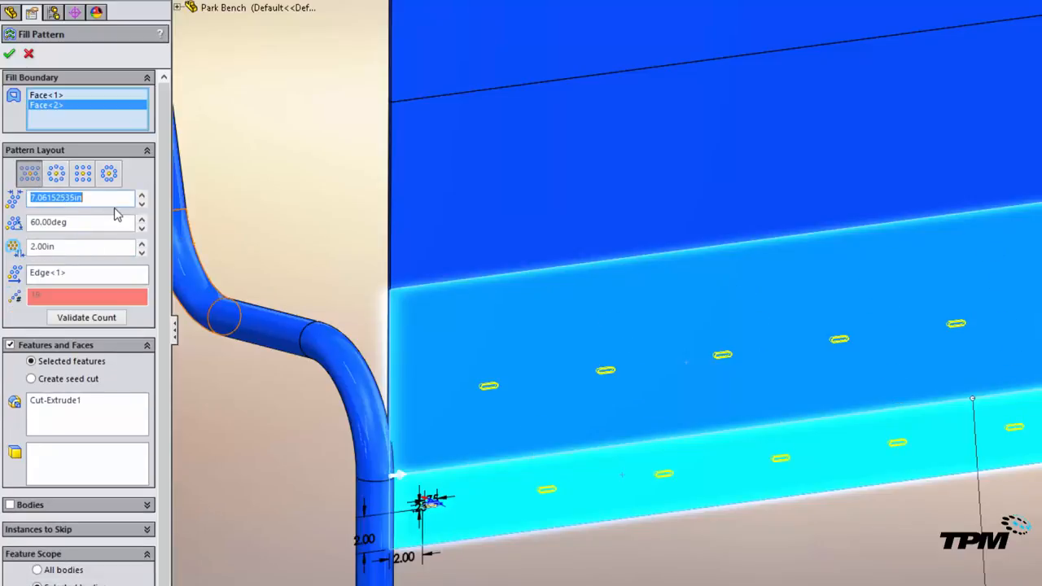
pyautogui.write('2.00in')
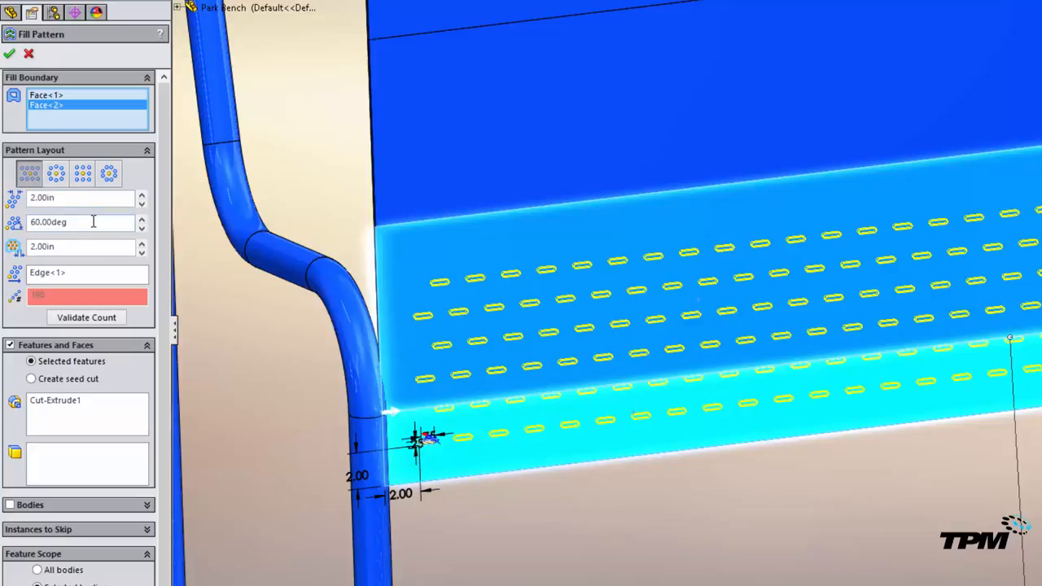
pyautogui.write('45')
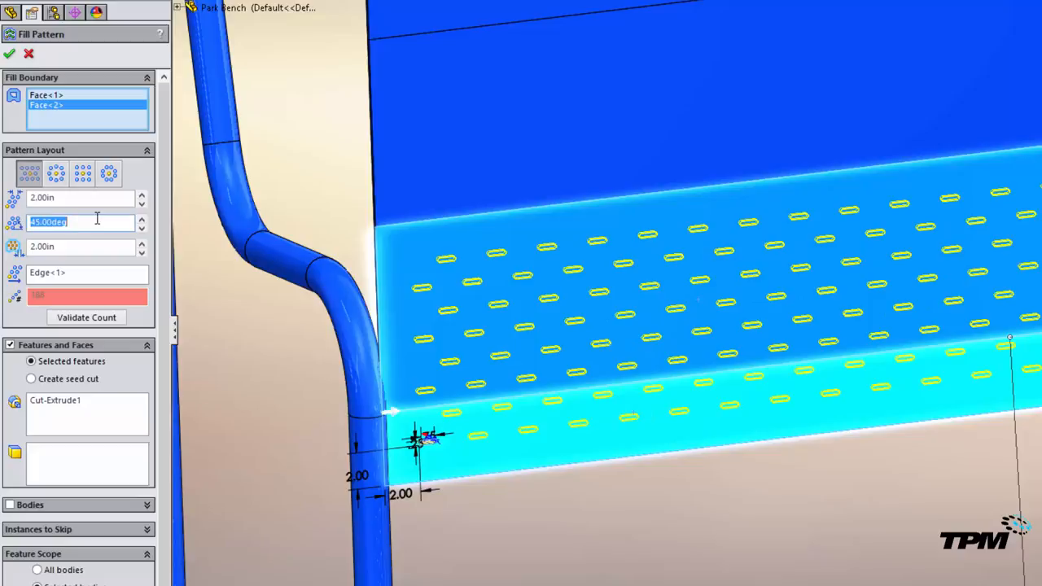
pyautogui.write('60.00deg')
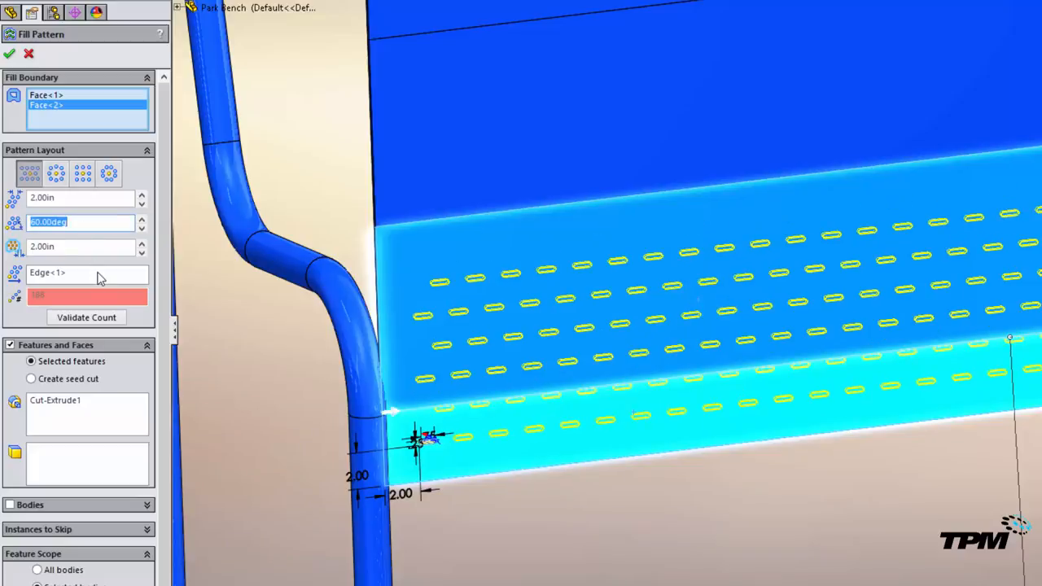
pyautogui.moveTo(80, 247)
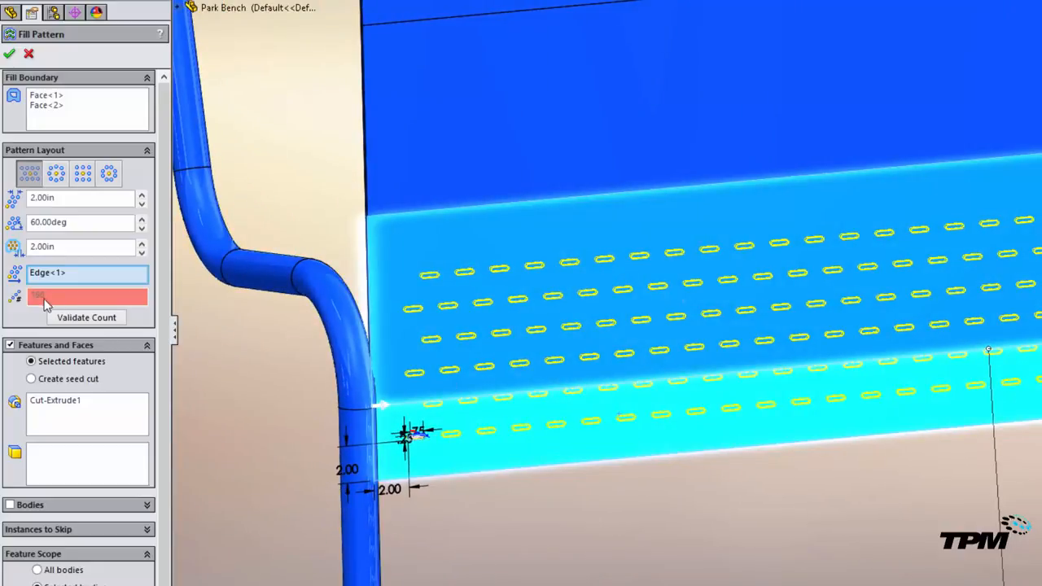
pyautogui.moveTo(82, 325)
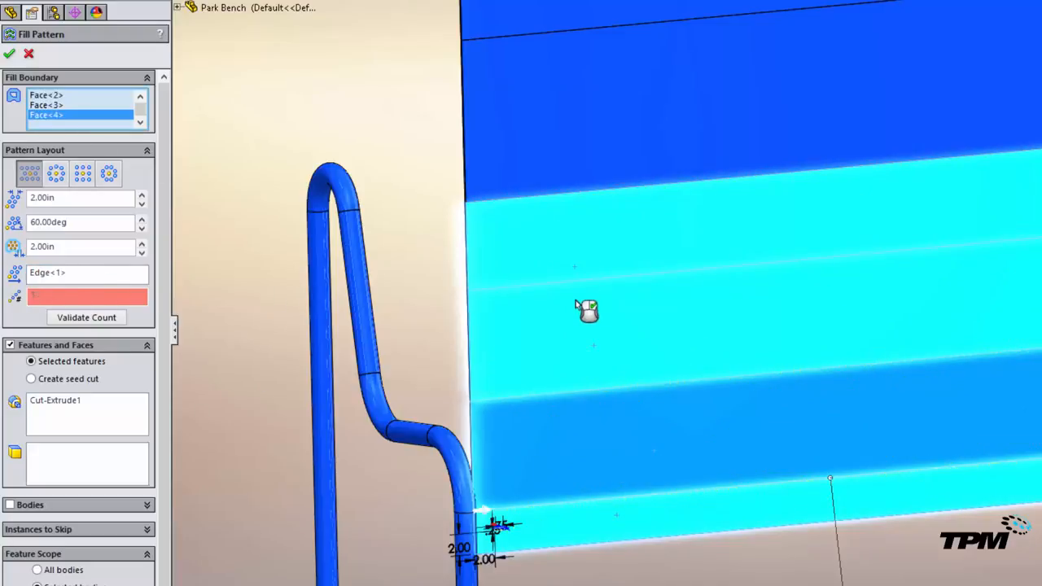
pyautogui.moveTo(594, 246)
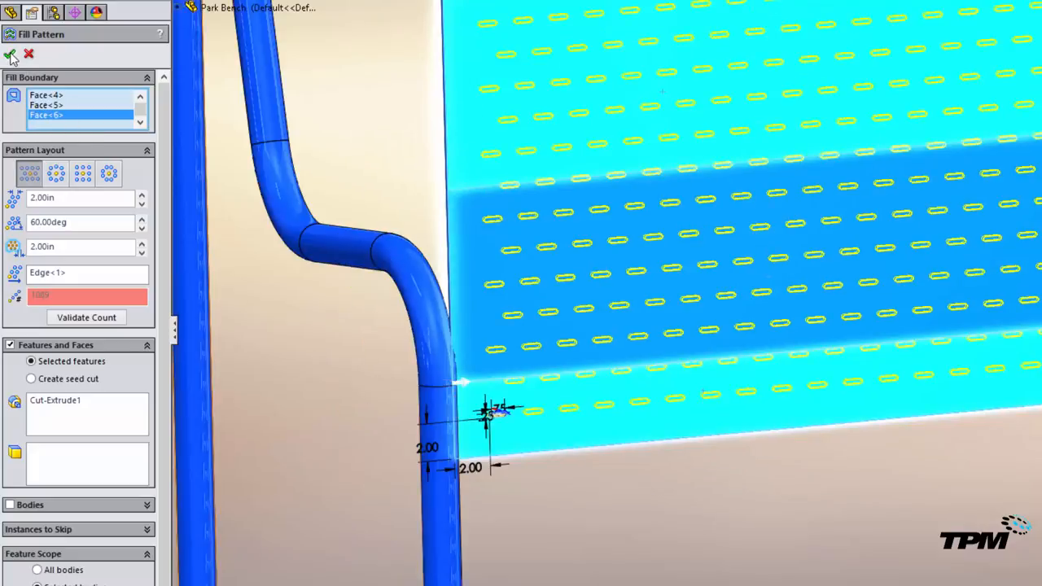
# - Accept the fill pattern, cutting staggered slots through the flat seat and back
pyautogui.click(11, 54)
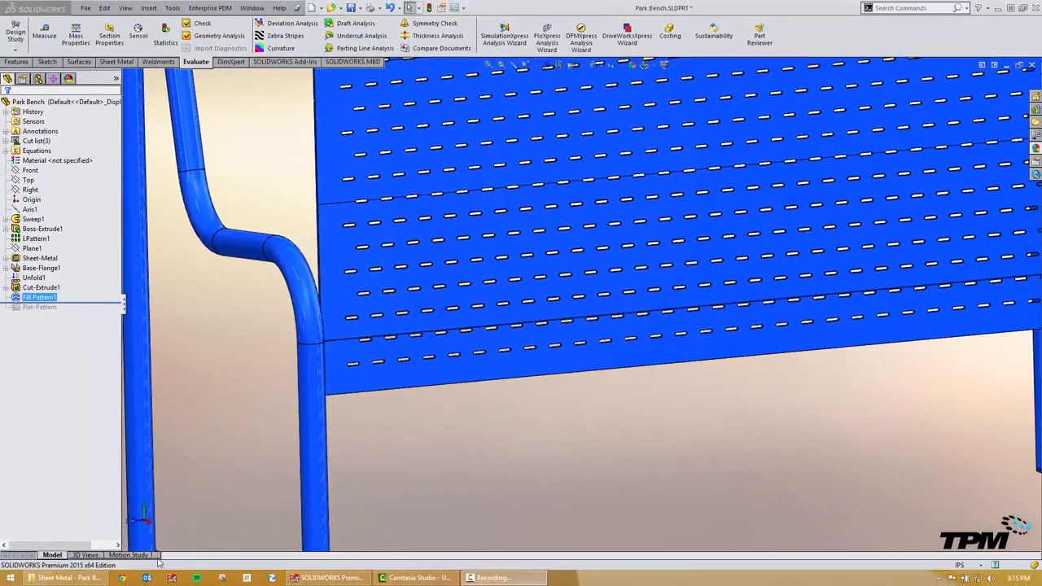
pyautogui.moveTo(251, 349)
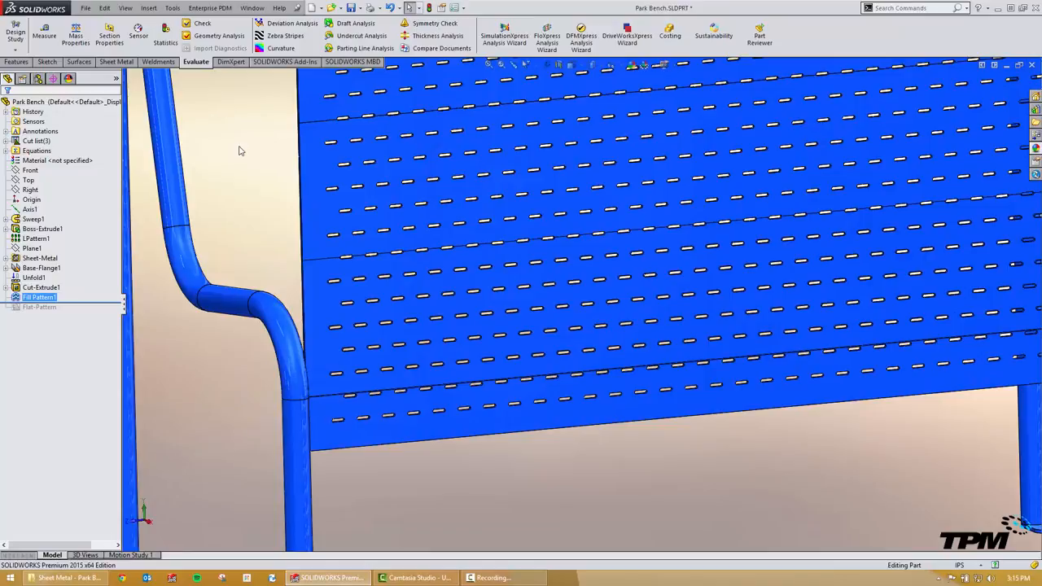
# - Fold the perforated sheet back up into the bench shape via the shortcut flyout
pyautogui.rightClick(240, 150)
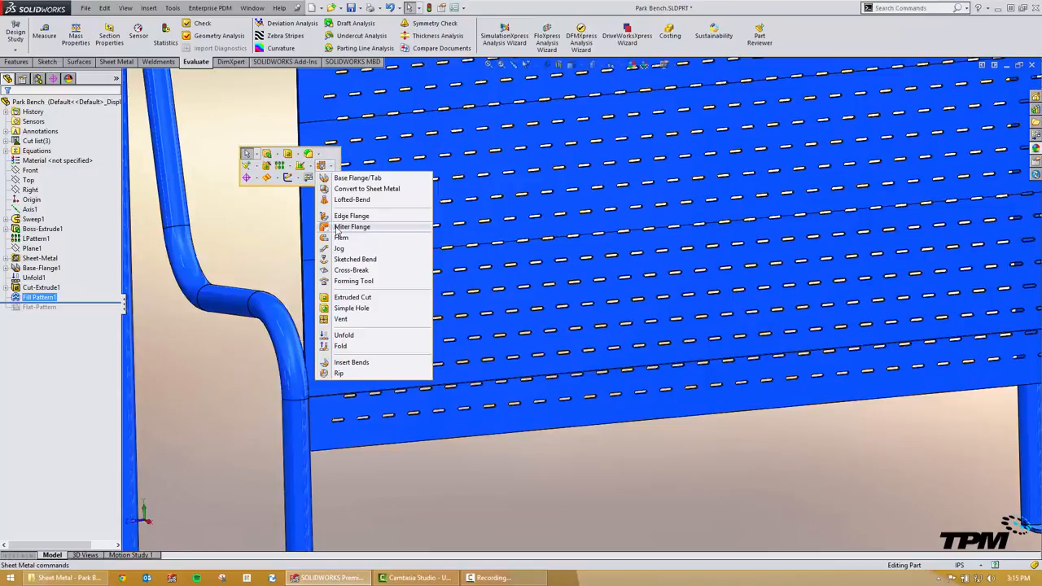
pyautogui.click(103, 244)
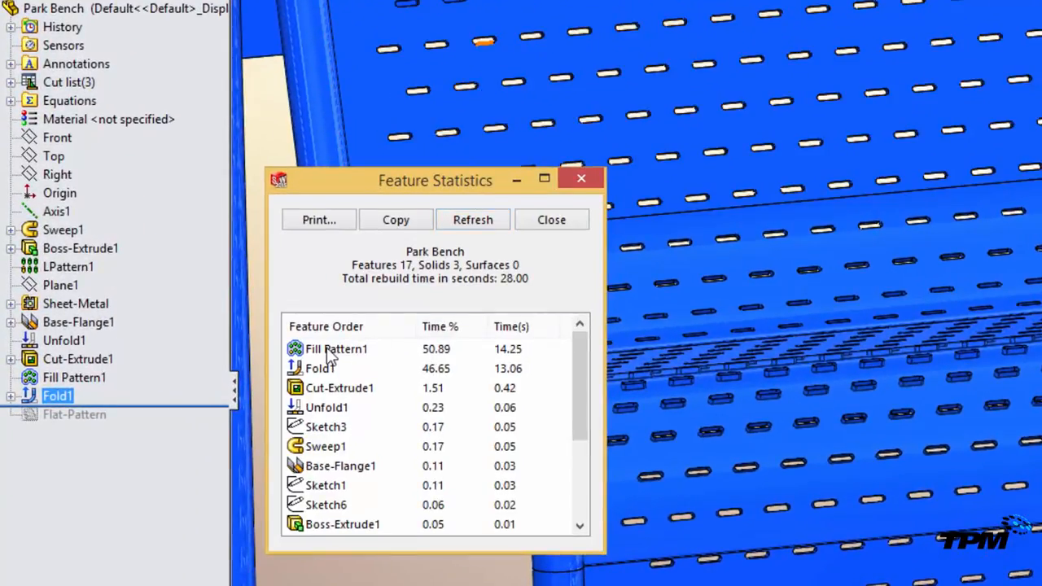
# - Highlight Fill Pattern1 in Feature Statistics, about 14 of the 28-second rebuild
pyautogui.click(336, 348)
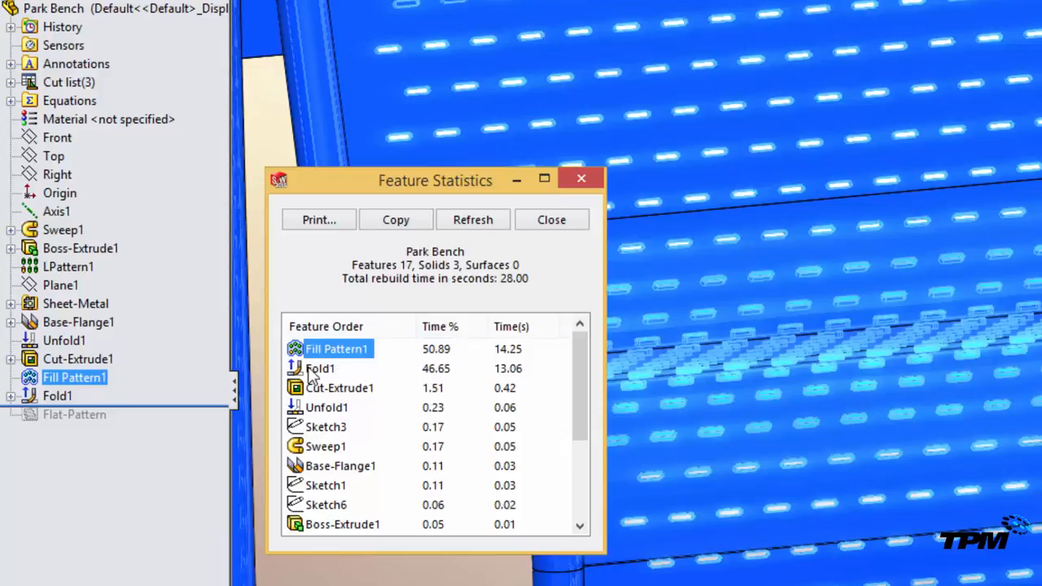
pyautogui.moveTo(447, 381)
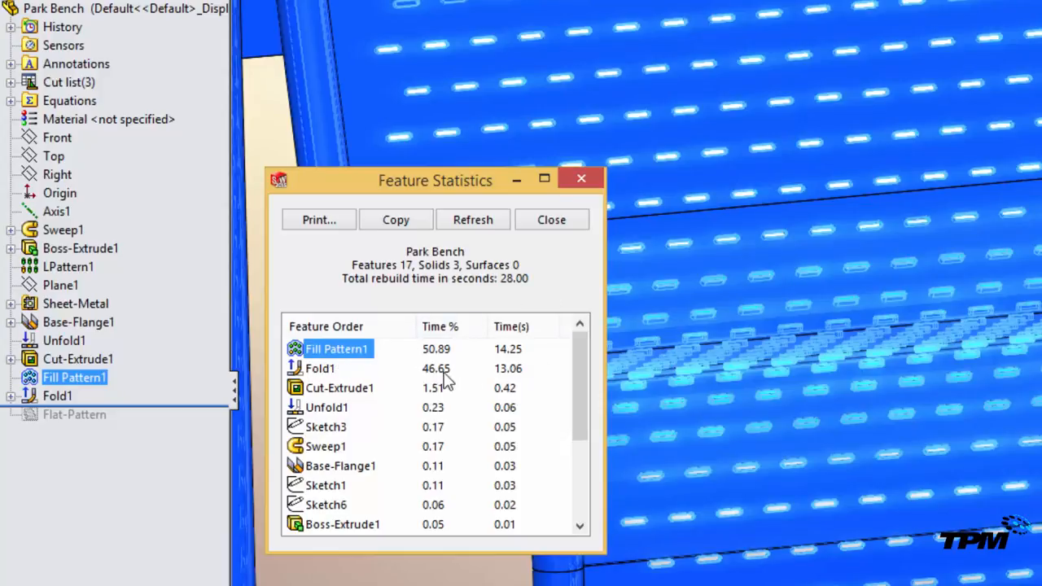
pyautogui.moveTo(456, 381)
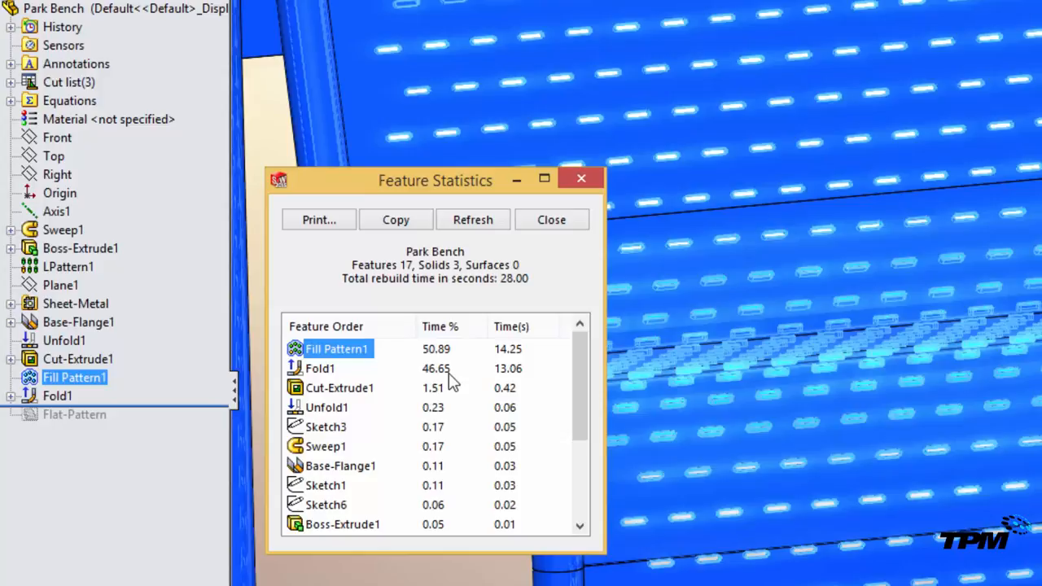